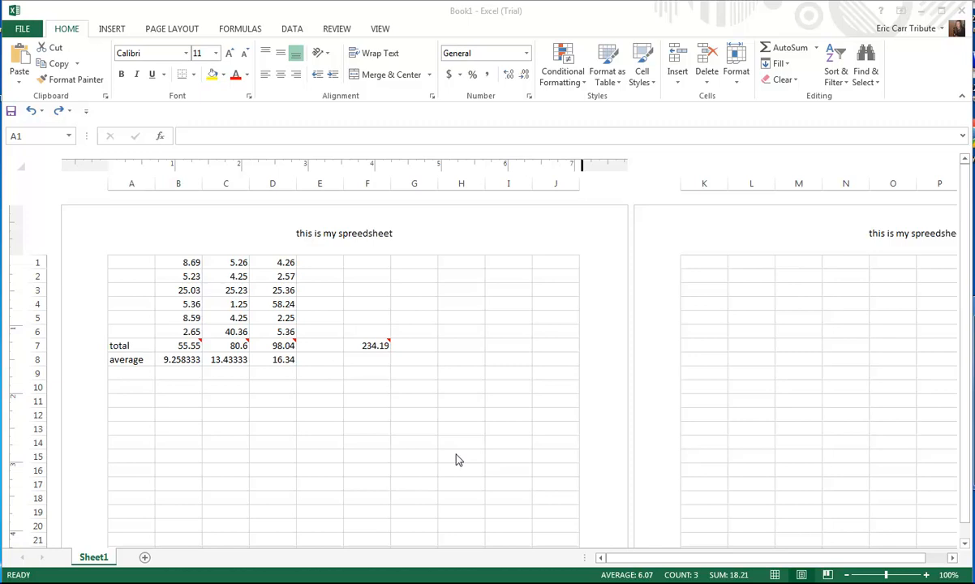
mouse_move(39, 263)
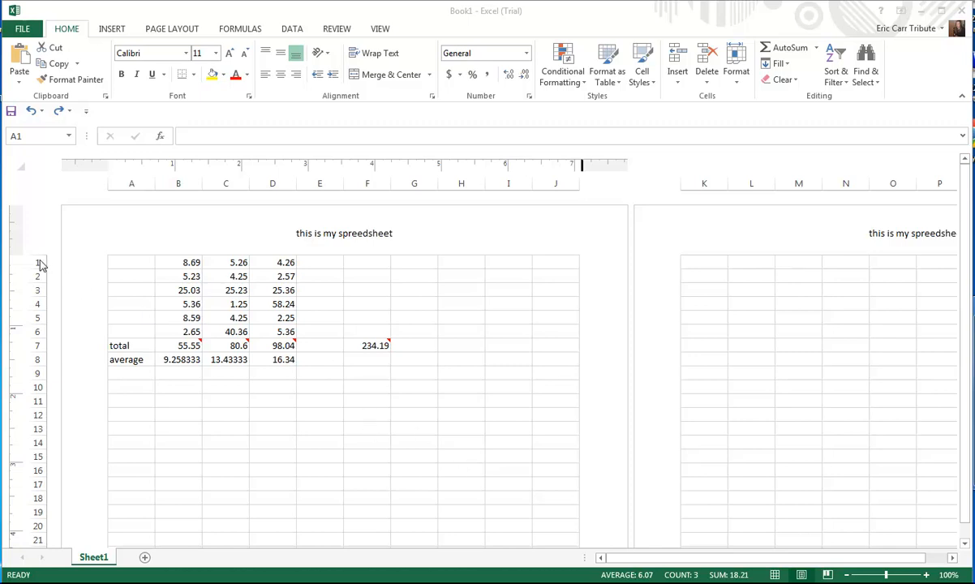
- Insert a blank top row and label B1:D1 as Product 1, Product 2, Product 3, with rows numbered 1 to 6
right_click(39, 263)
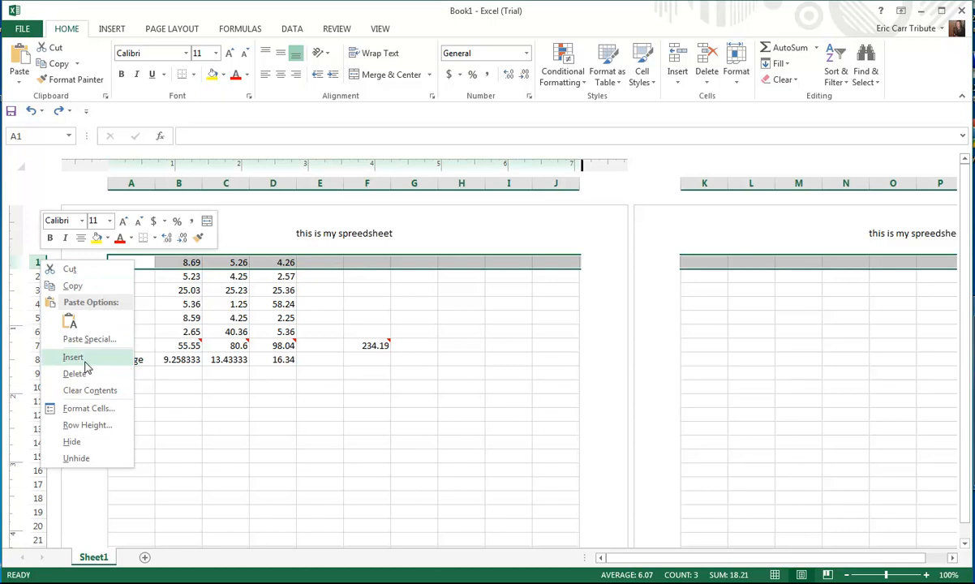
click(73, 357)
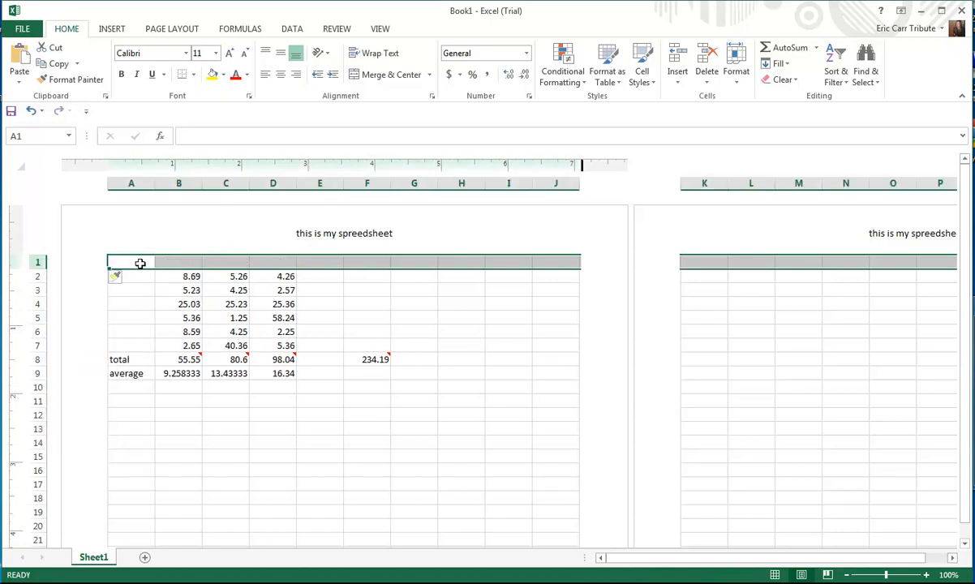
text(Pr)
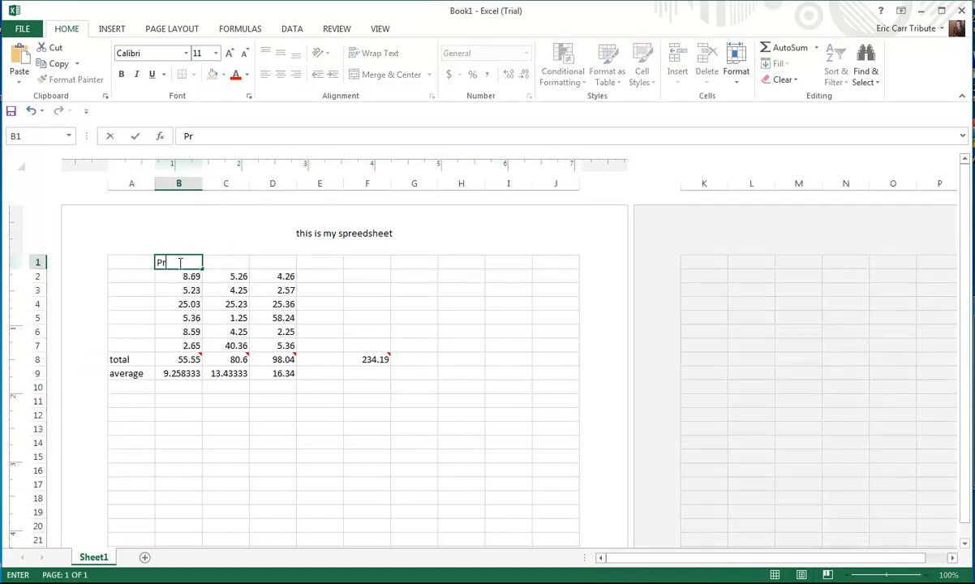
text(oduct !)
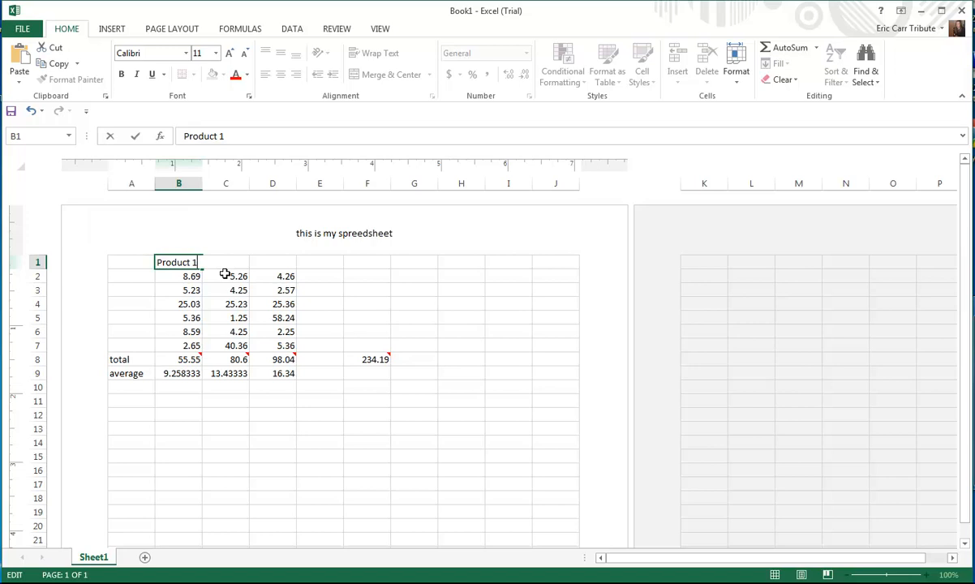
click(226, 261)
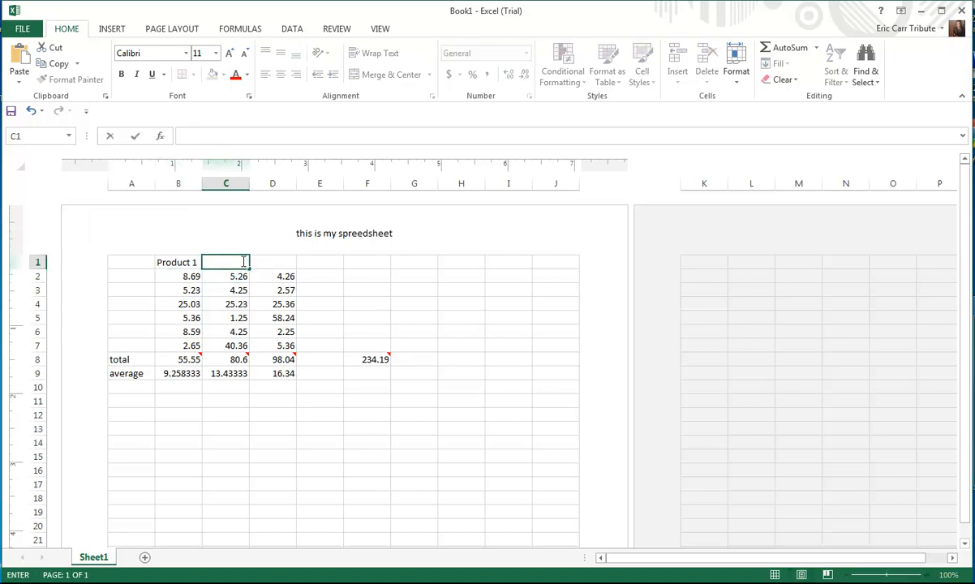
text(Product 2)
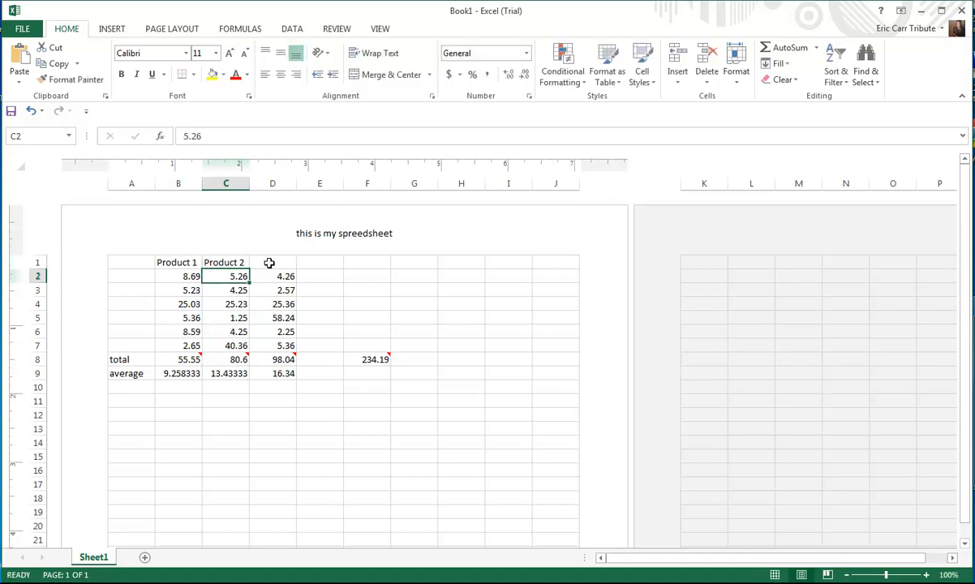
text(Product 3)
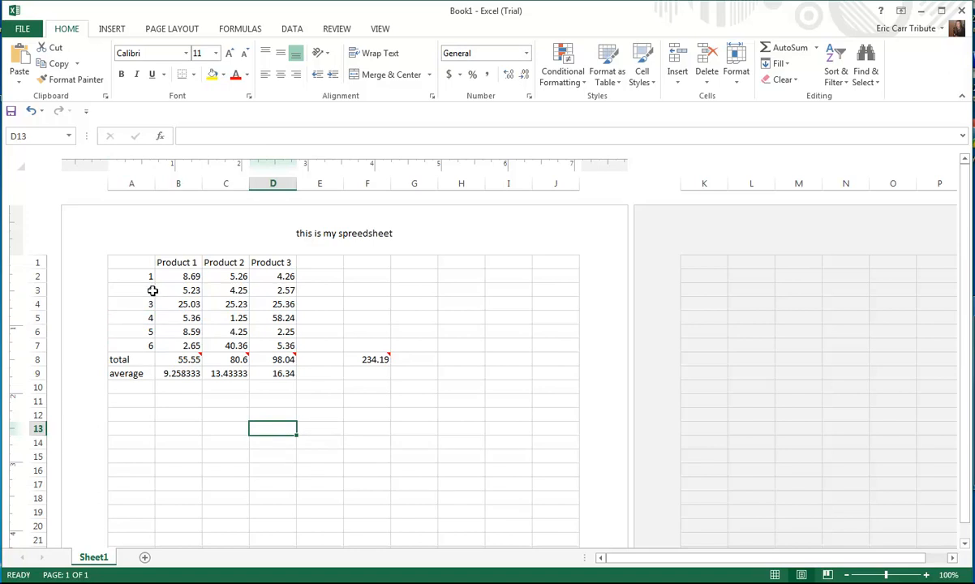
- Insert another top row holding the S/H label in A1 and the $4.45 shipping charge in B1
right_click(36, 263)
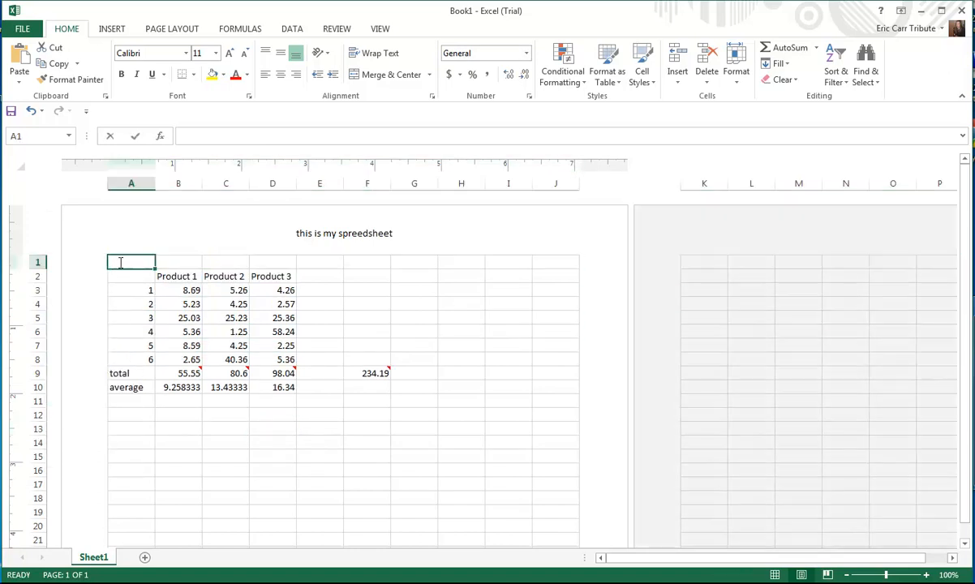
text(S/H)
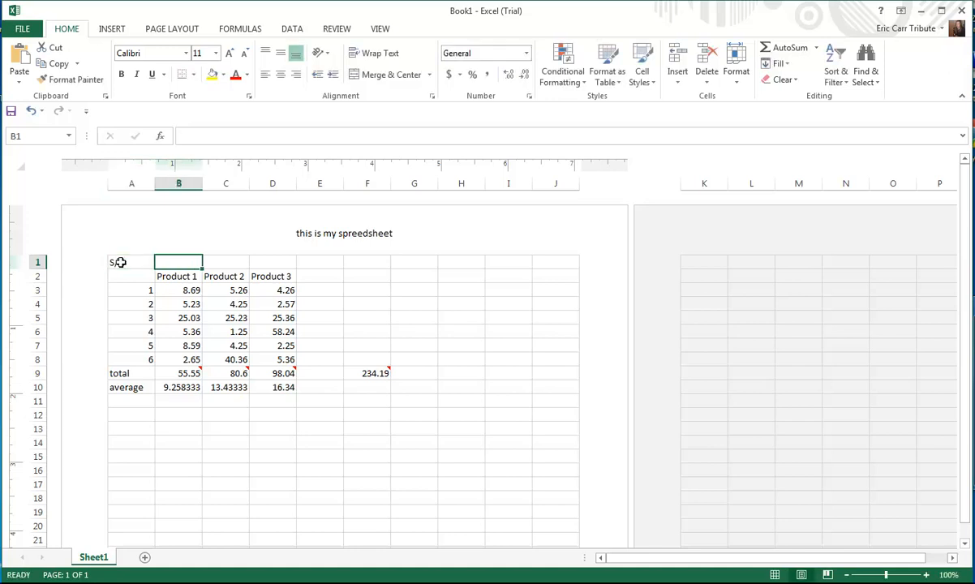
text($.4)
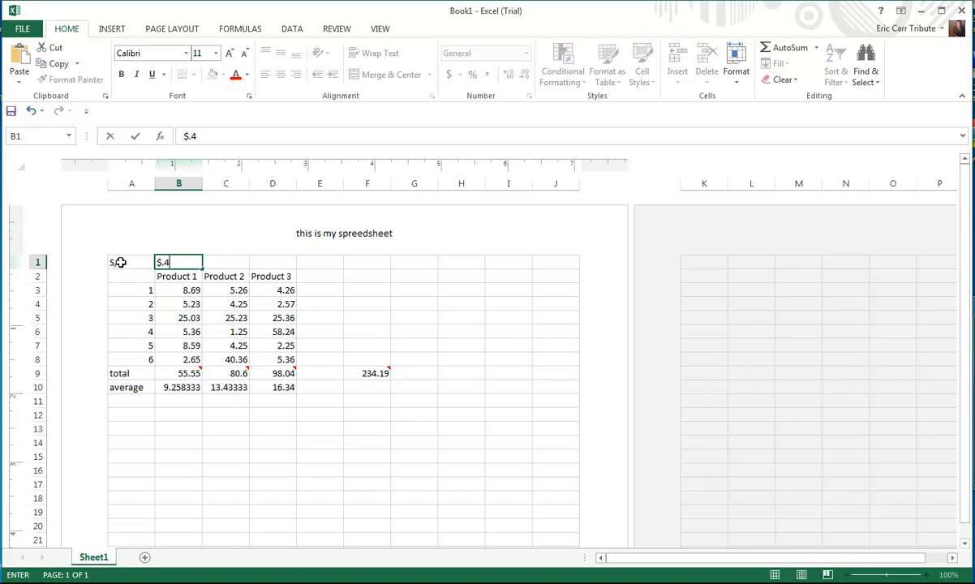
key(Backspace)
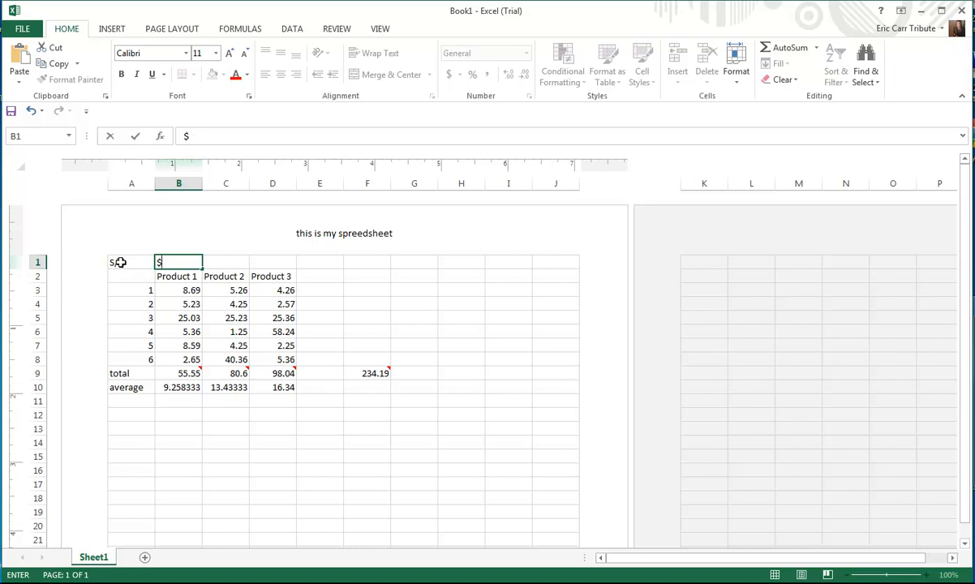
text($4.45)
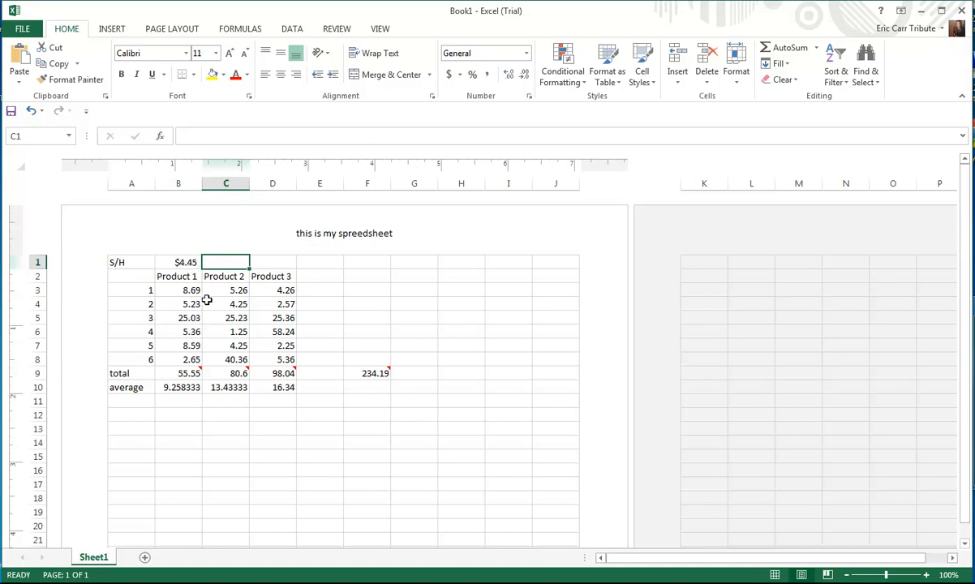
mouse_move(199, 292)
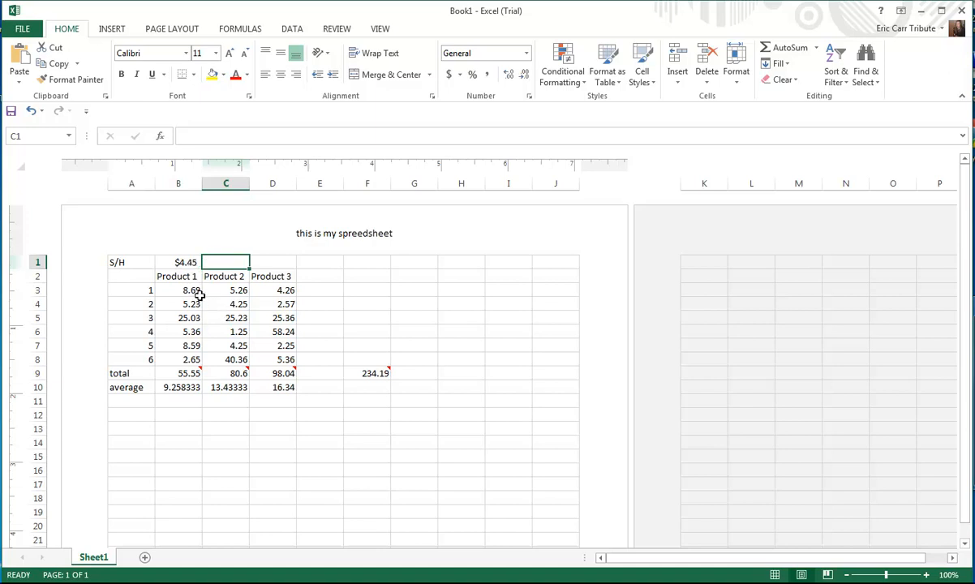
mouse_move(187, 292)
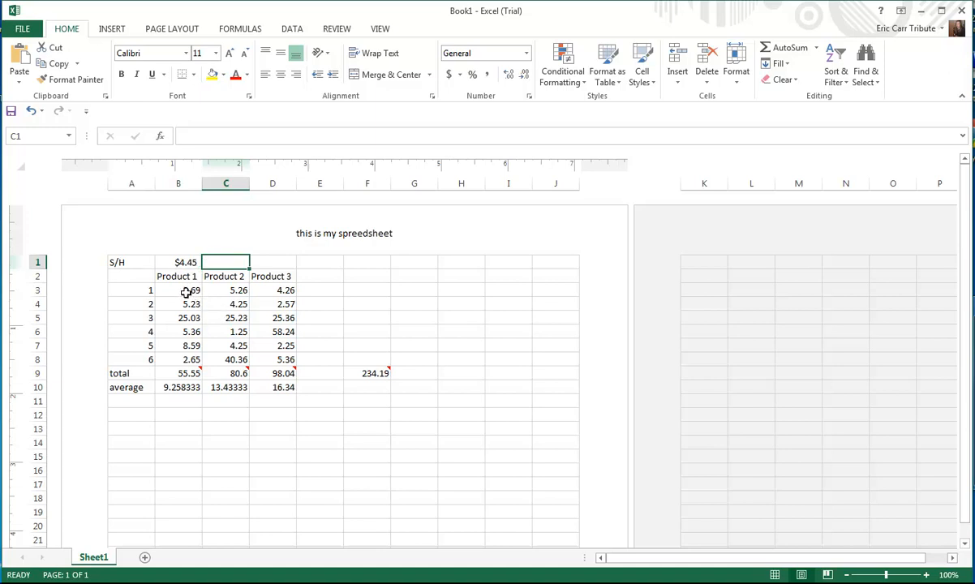
- Start the K3 formula with an absolute reference to the $4.45 shipping cost in $B$1
click(185, 289)
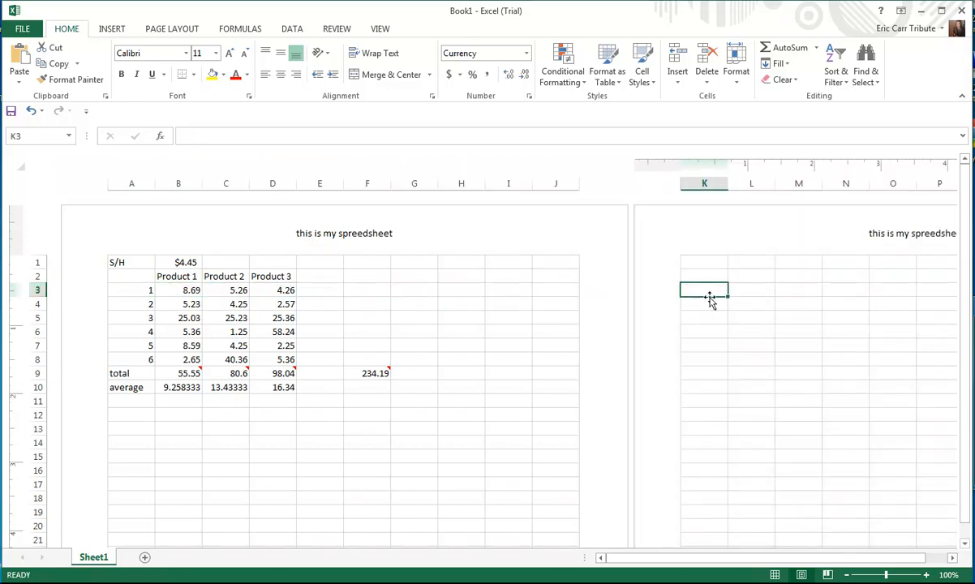
text(=)
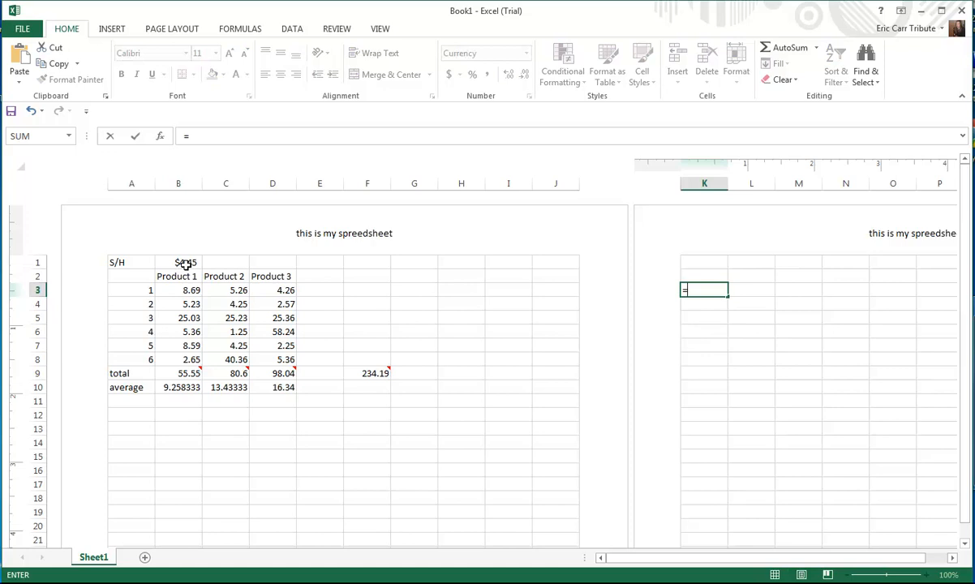
click(178, 263)
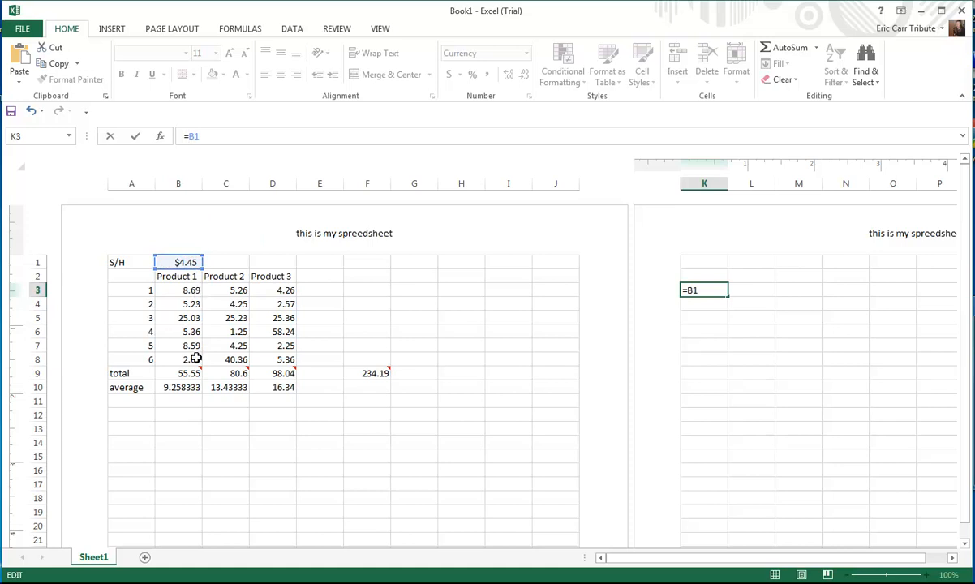
mouse_move(200, 293)
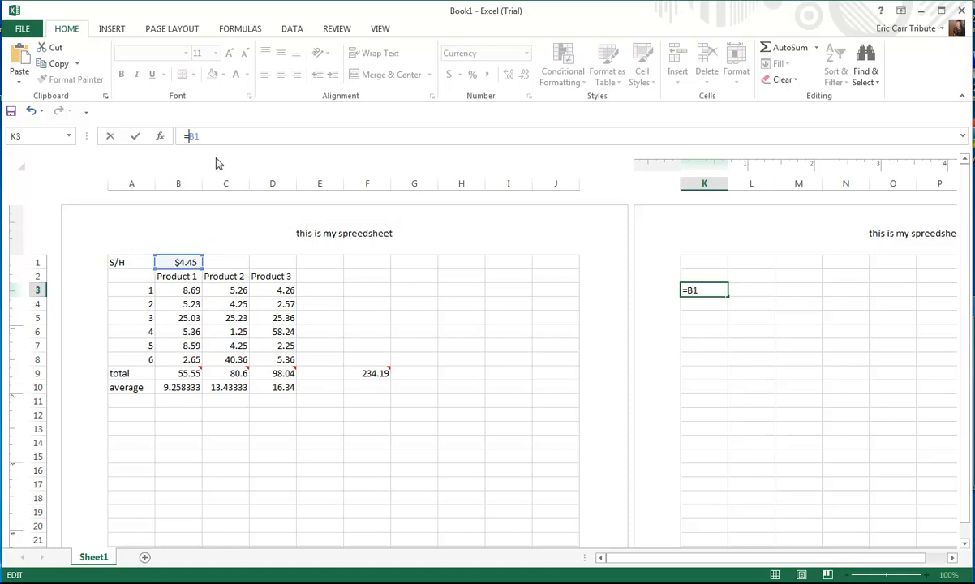
key(F4)
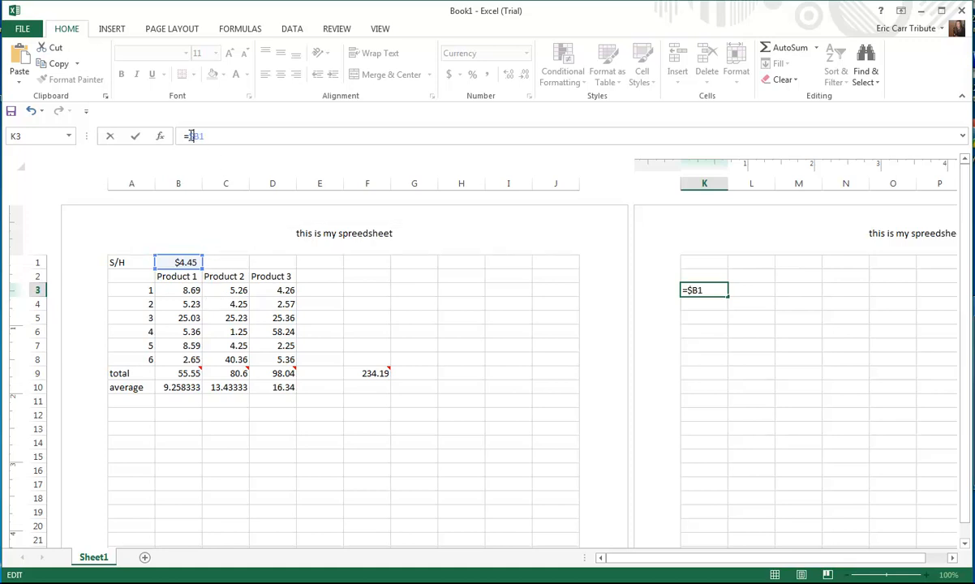
key(F4)
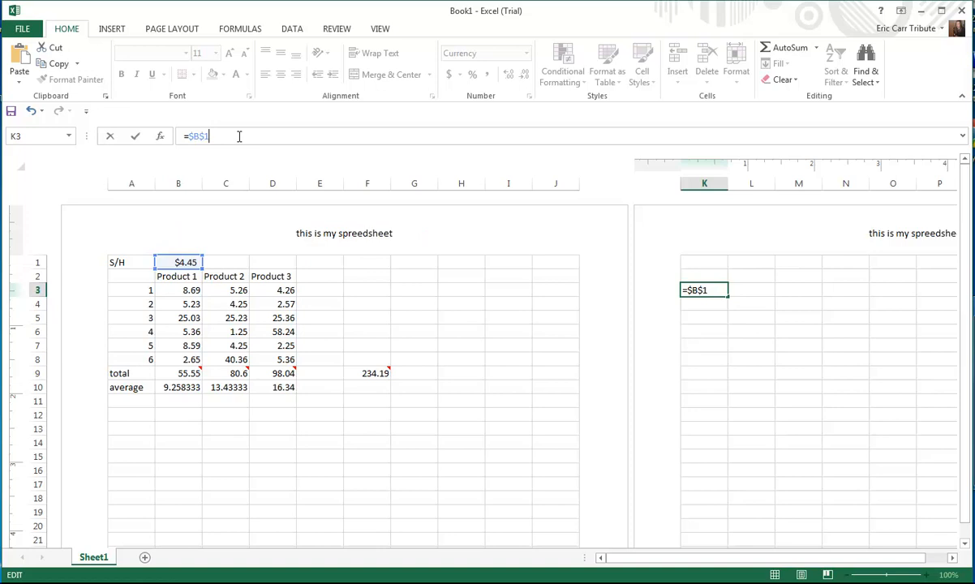
- Add the B3 price to complete =$B$1+B3 in K3, giving $13.14
text(=)
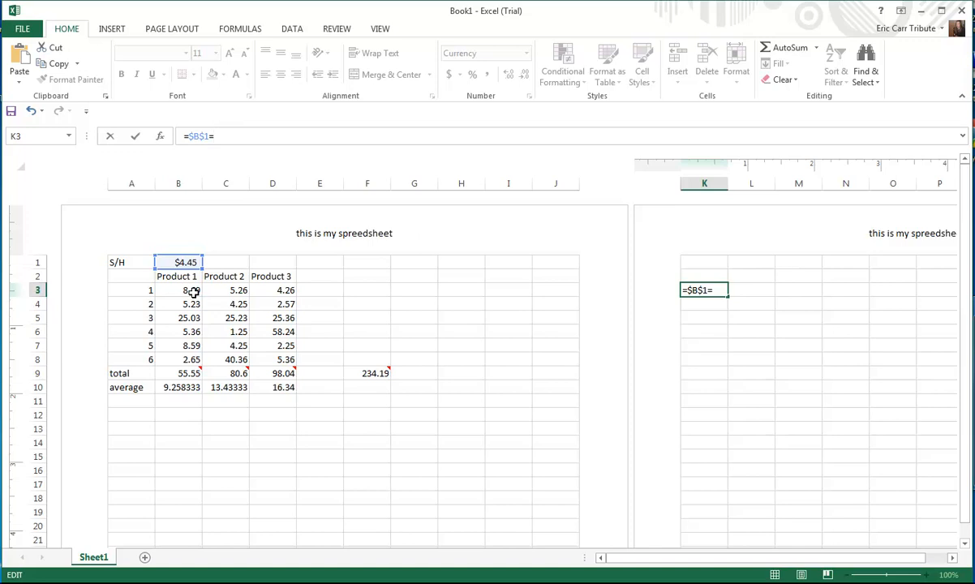
click(189, 290)
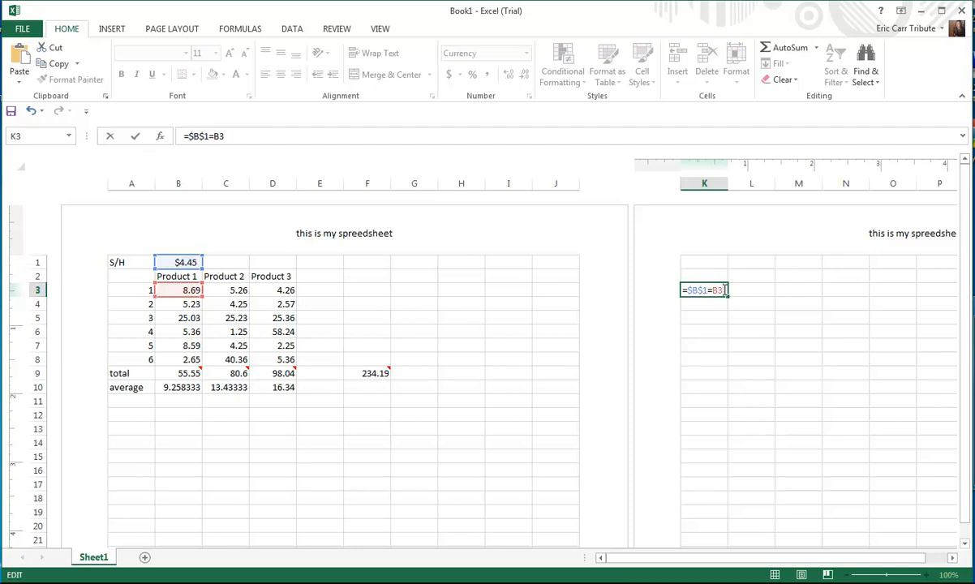
key(Enter)
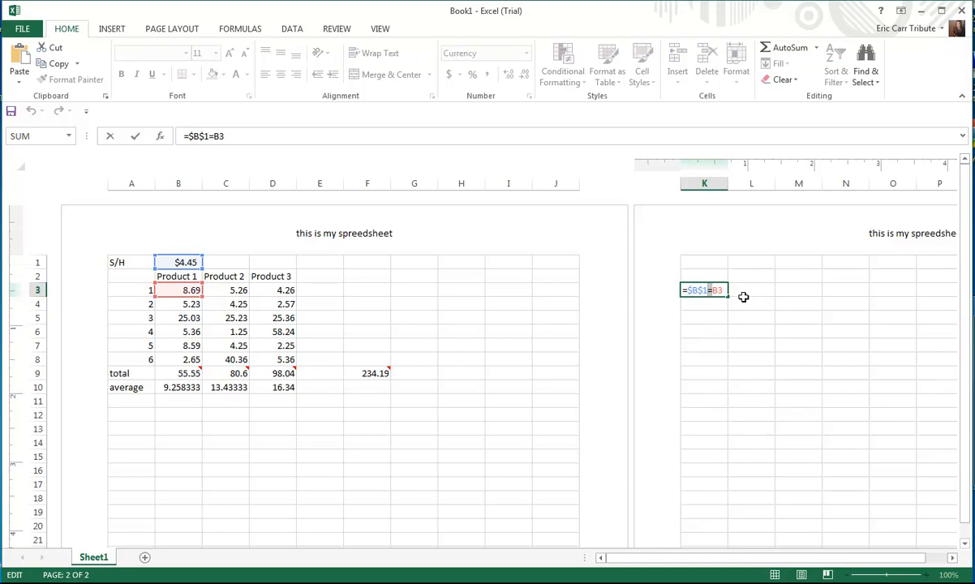
text(+)
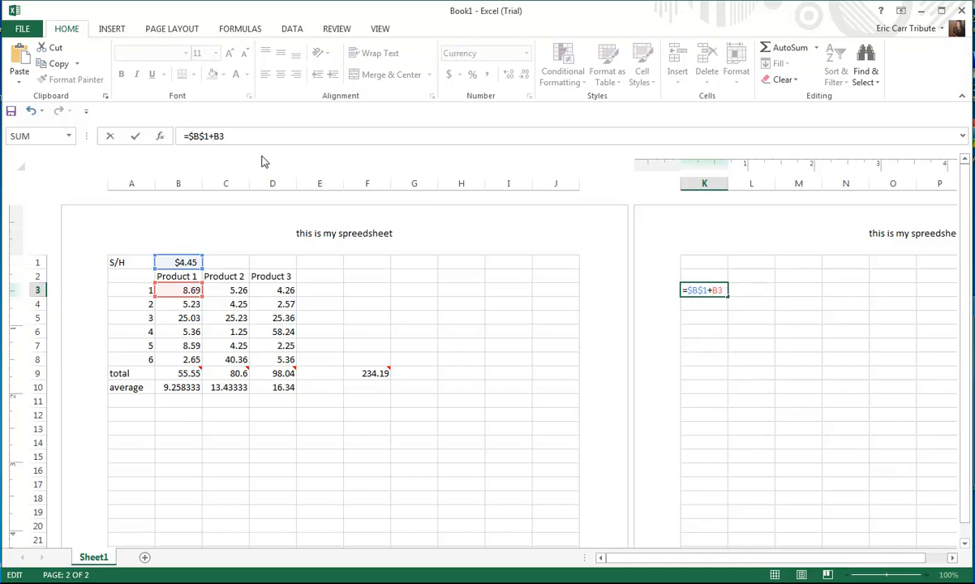
key(Enter)
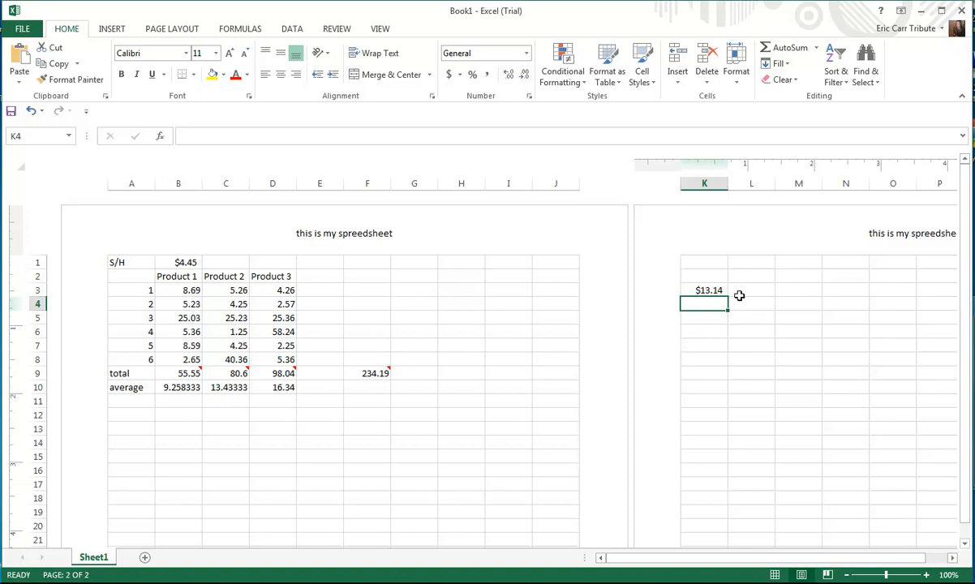
- Fill the K3 formula down to K8 so each row shows its price plus shipping total
click(704, 289)
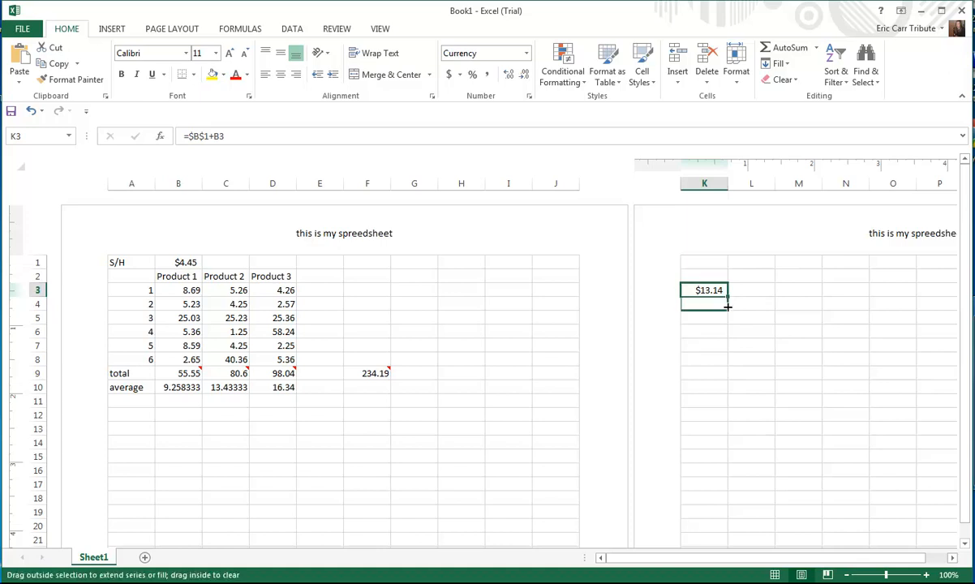
drag(726, 306, 724, 359)
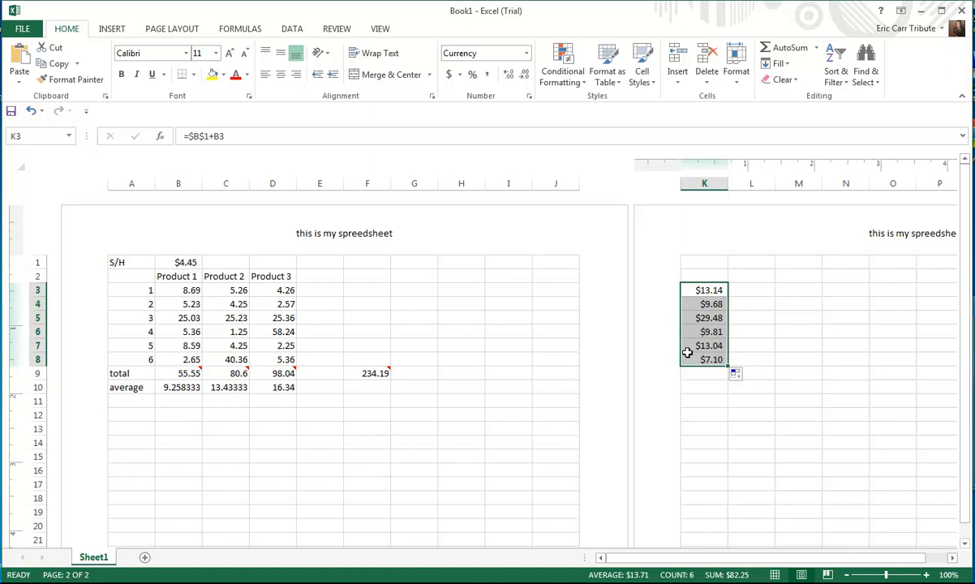
mouse_move(207, 297)
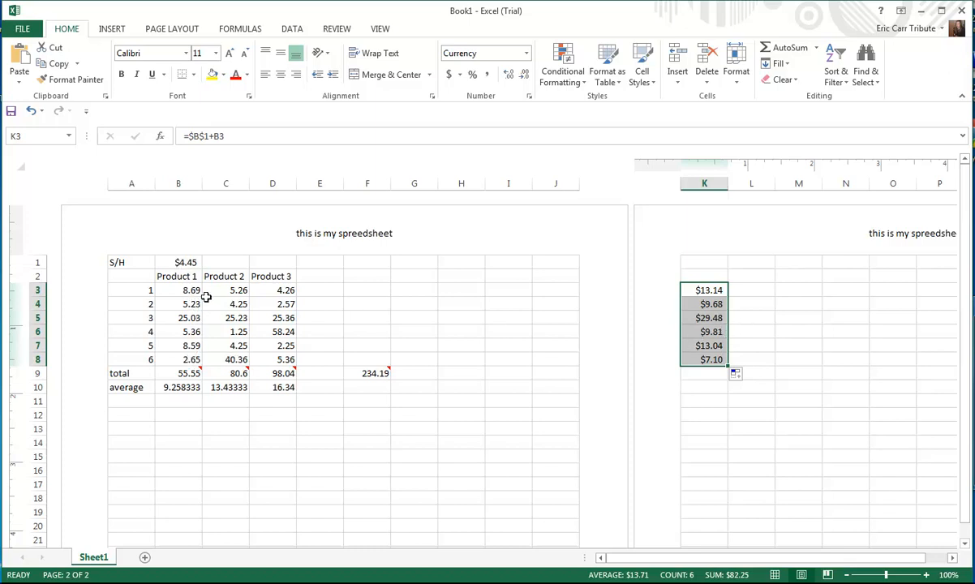
mouse_move(199, 276)
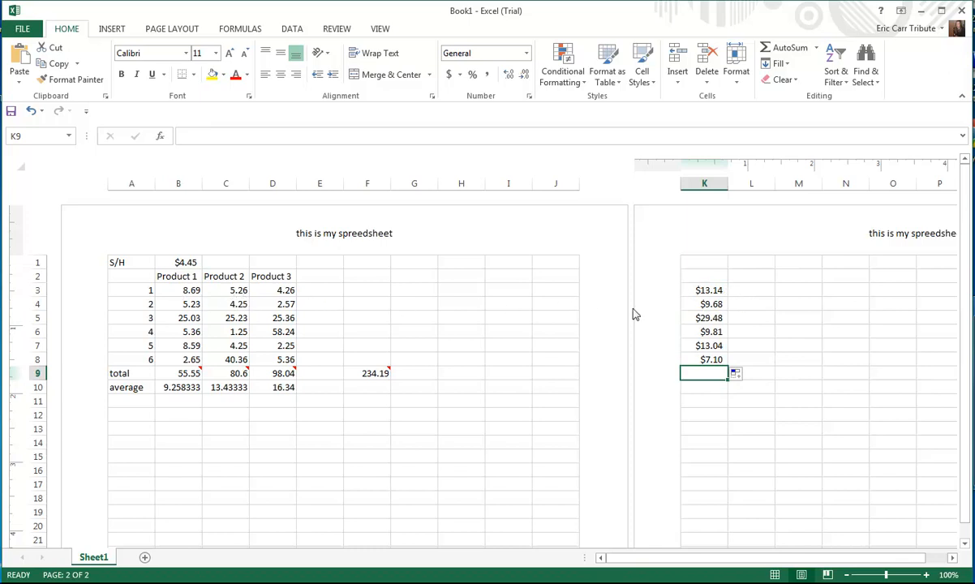
mouse_move(668, 331)
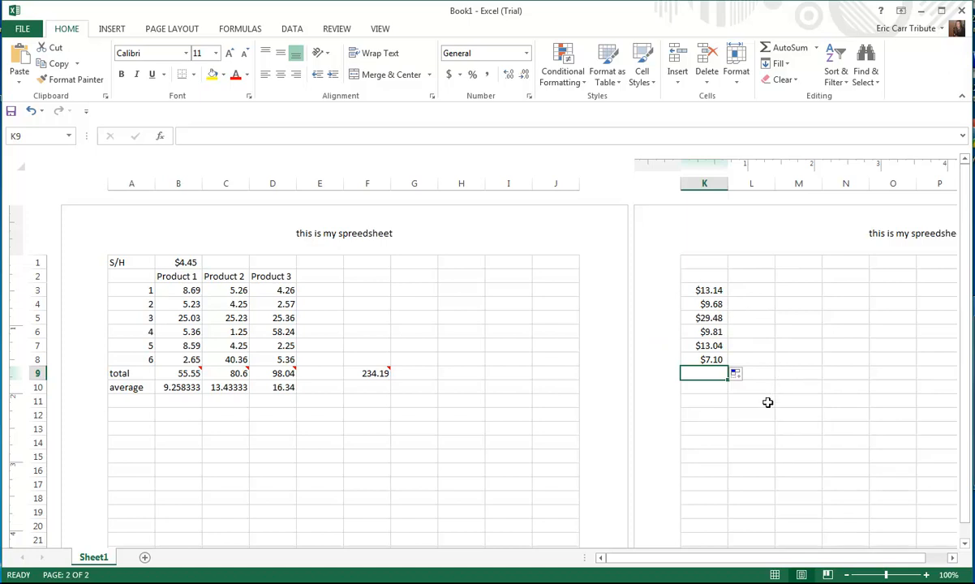
mouse_move(769, 405)
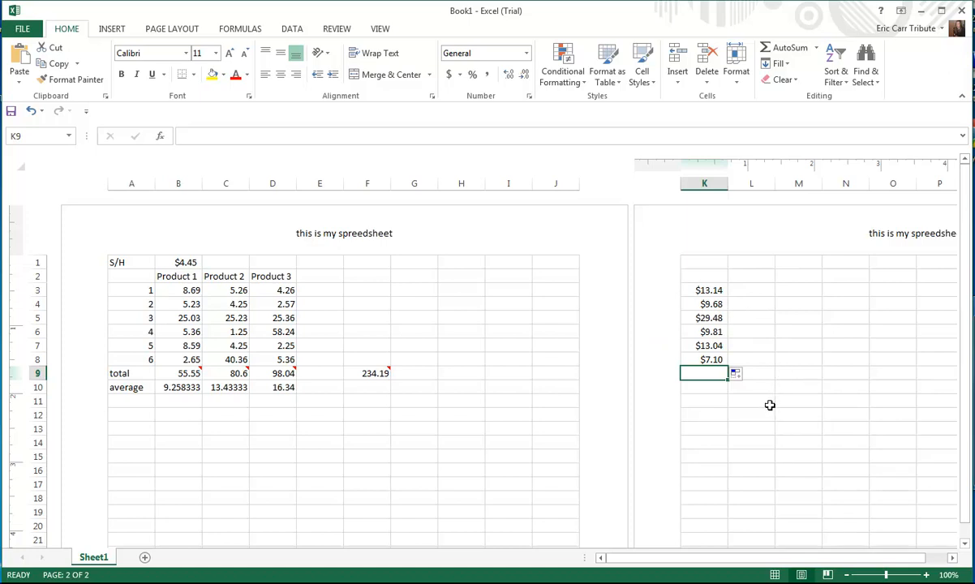